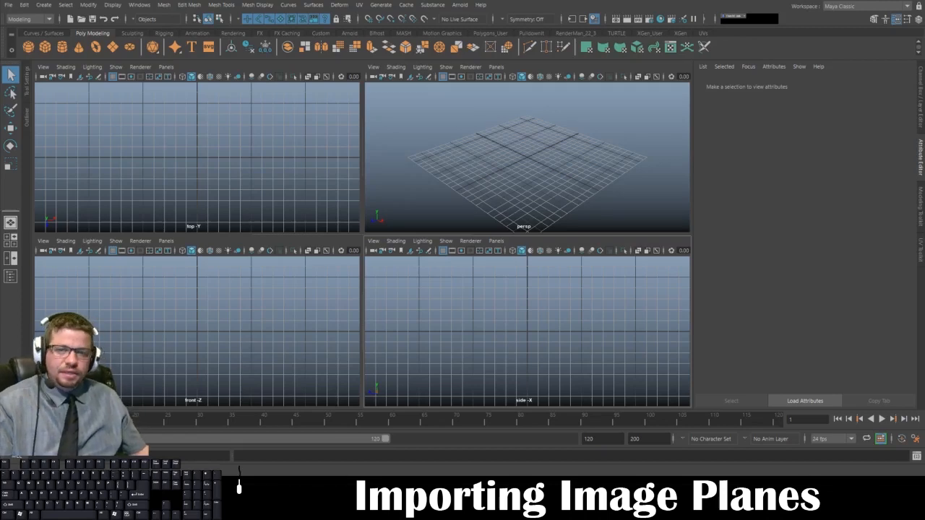
{"action": "mouse_move", "coordinate": [394, 145]}
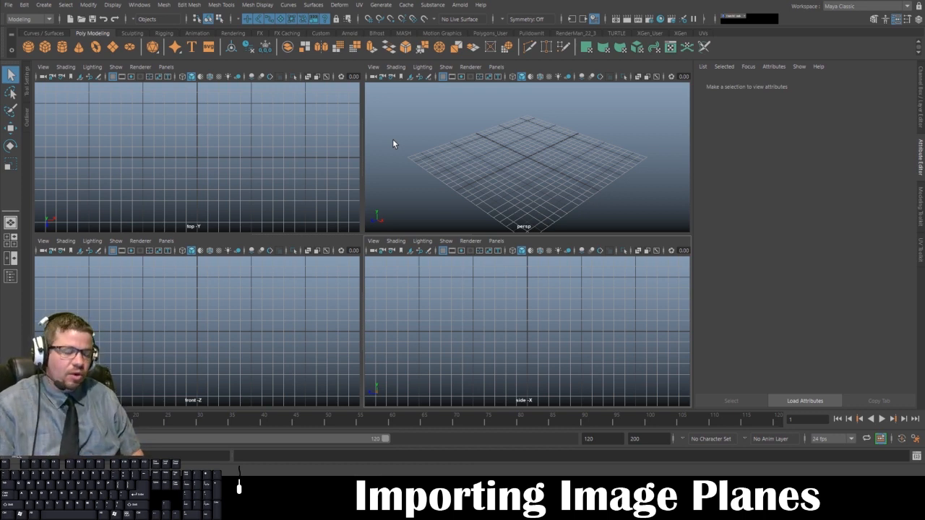
{"action": "mouse_move", "coordinate": [659, 326]}
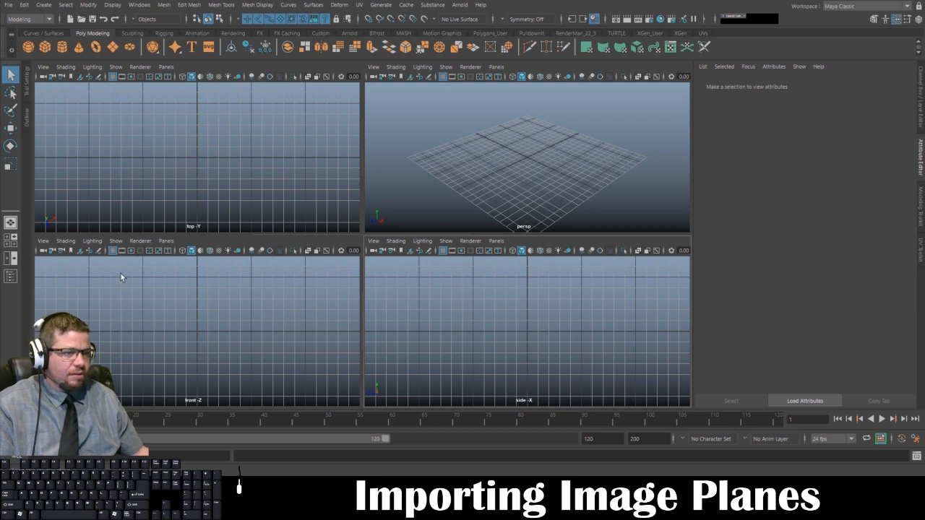
{"action": "mouse_move", "coordinate": [422, 168]}
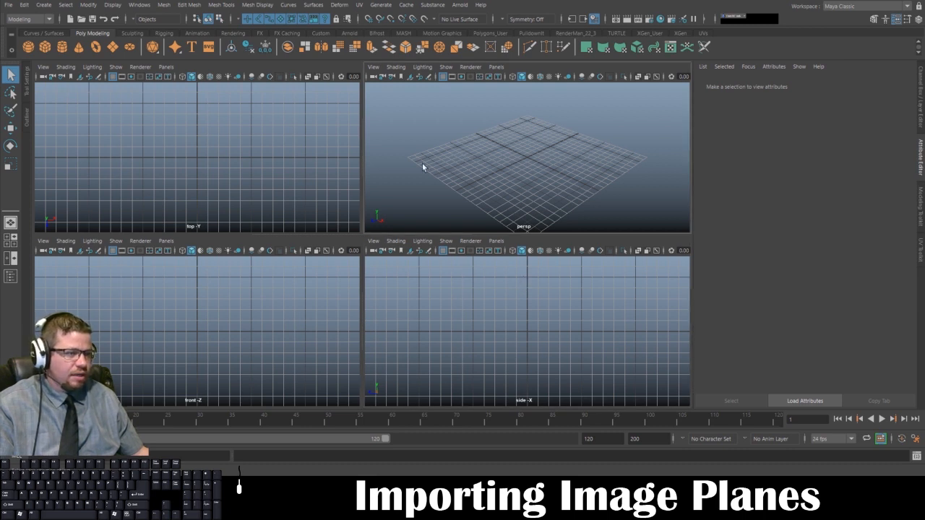
{"action": "mouse_move", "coordinate": [182, 321]}
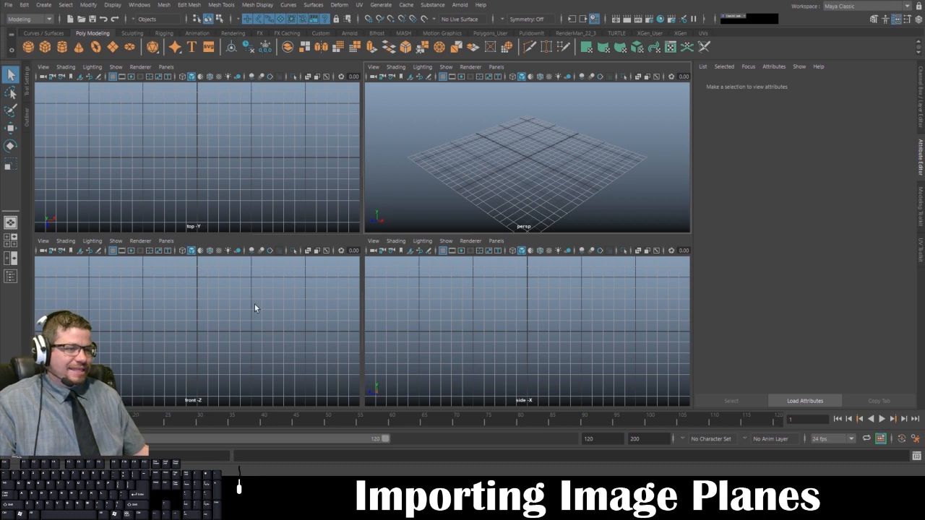
{"action": "mouse_move", "coordinate": [110, 331]}
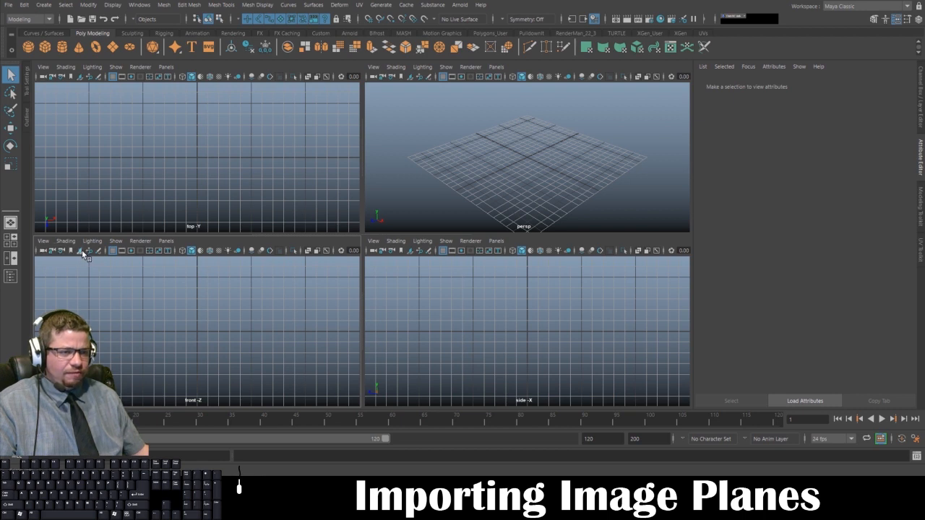
{"action": "mouse_move", "coordinate": [81, 251]}
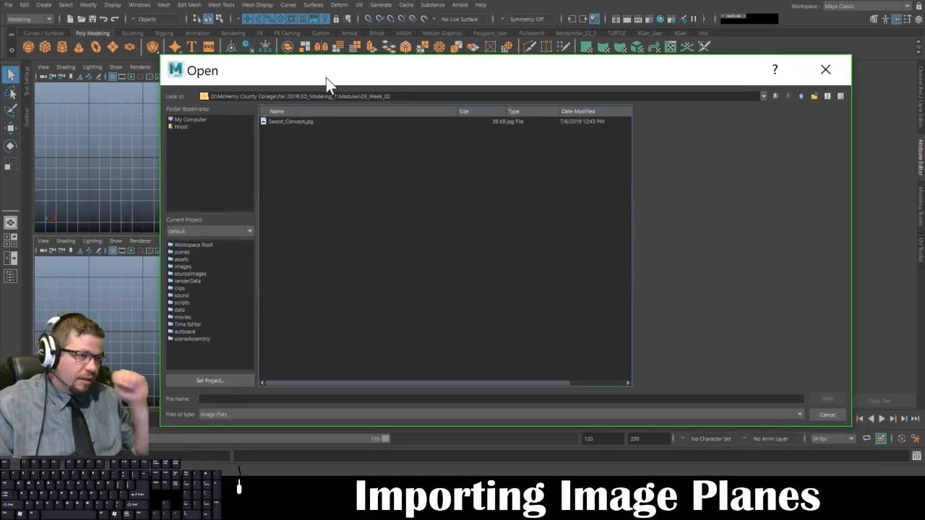
{"action": "mouse_move", "coordinate": [310, 139]}
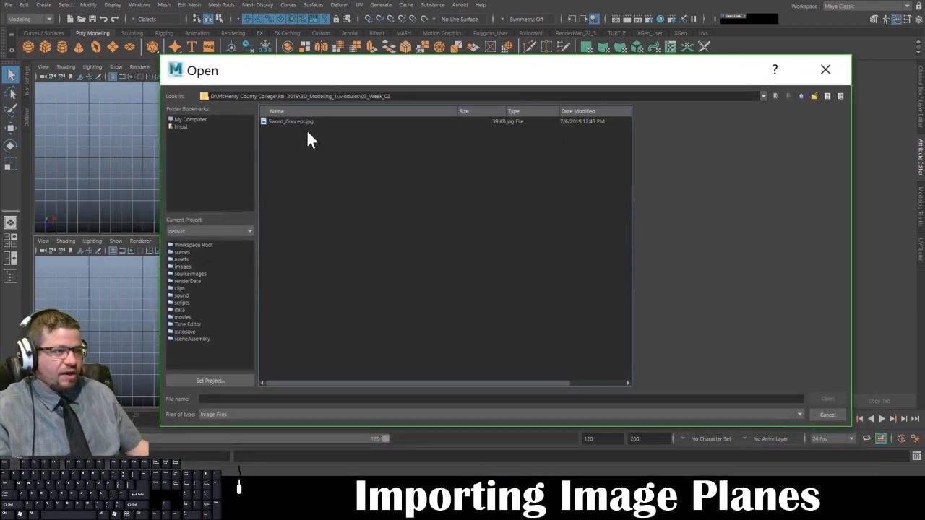
- Import Sword_Concept.jpg as an image plane through the front viewport's Import Image dialog
{"action": "left_click", "coordinate": [291, 121]}
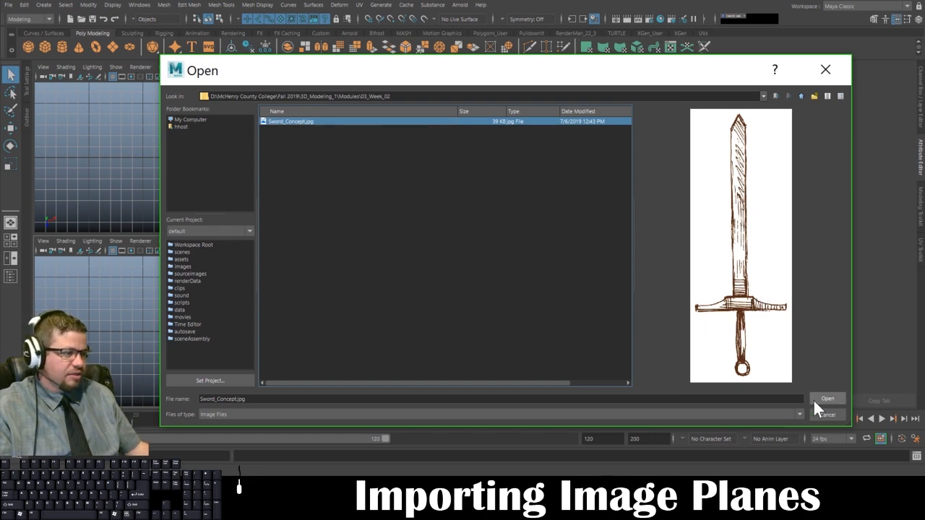
{"action": "left_click", "coordinate": [827, 399]}
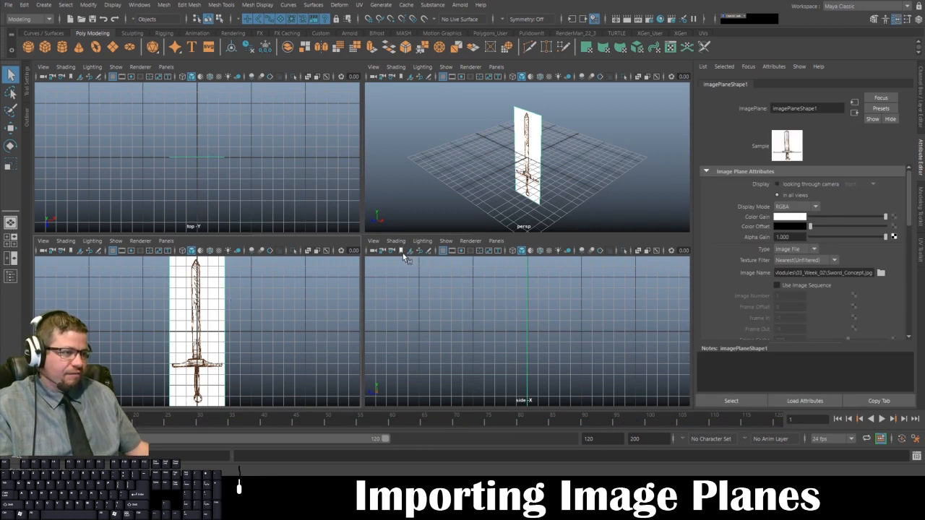
{"action": "mouse_move", "coordinate": [412, 252]}
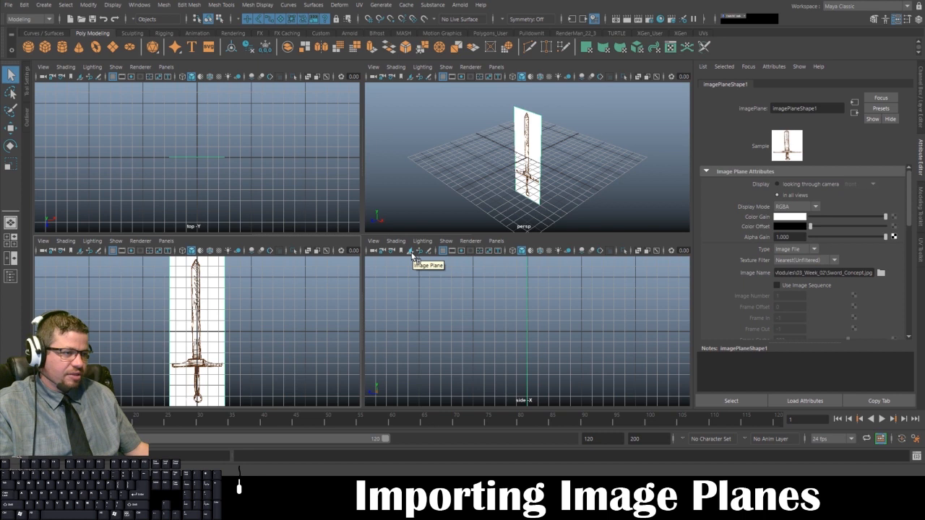
{"action": "mouse_move", "coordinate": [417, 261]}
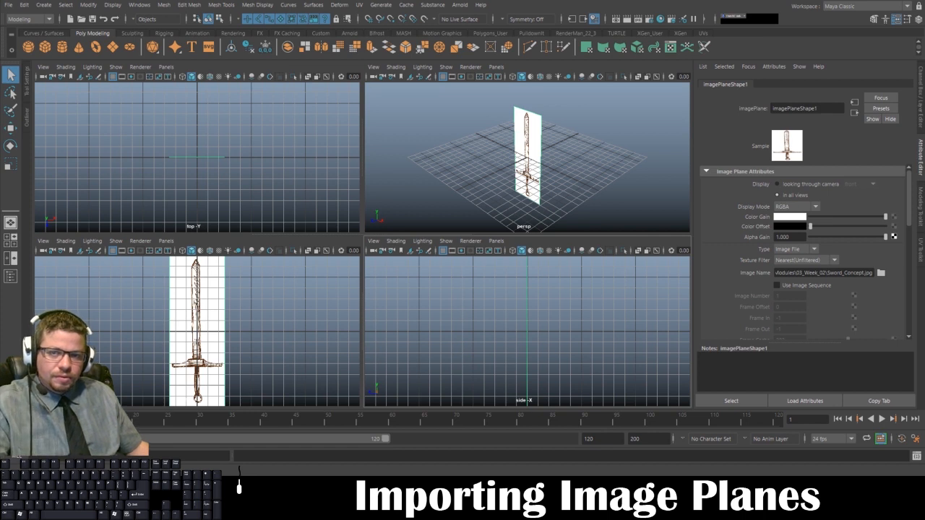
{"action": "mouse_move", "coordinate": [234, 485]}
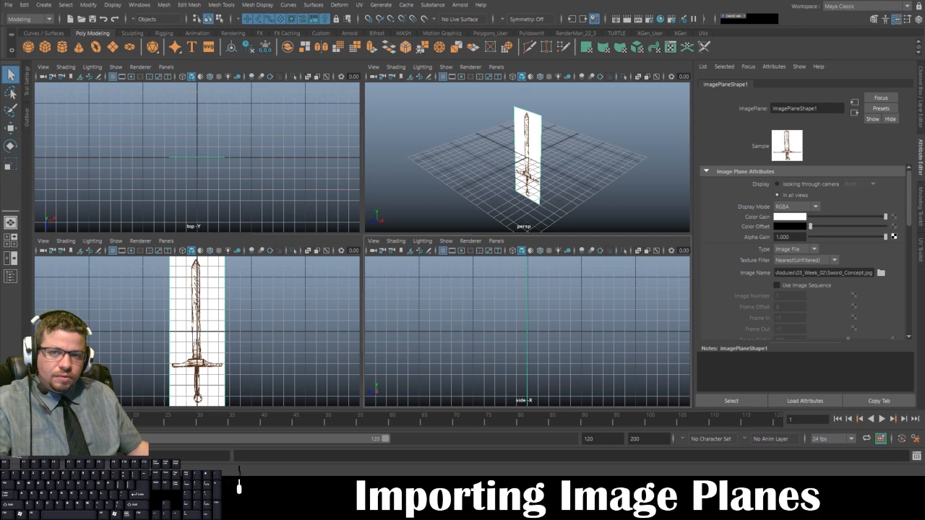
- Import Sword_Concept.jpg again as an image plane for the side viewport
{"action": "left_click", "coordinate": [881, 272]}
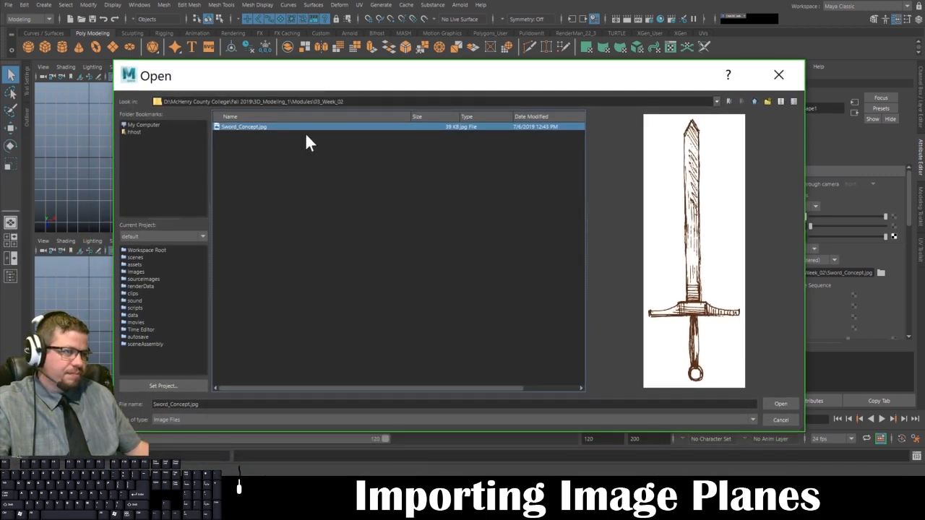
{"action": "left_click", "coordinate": [781, 404]}
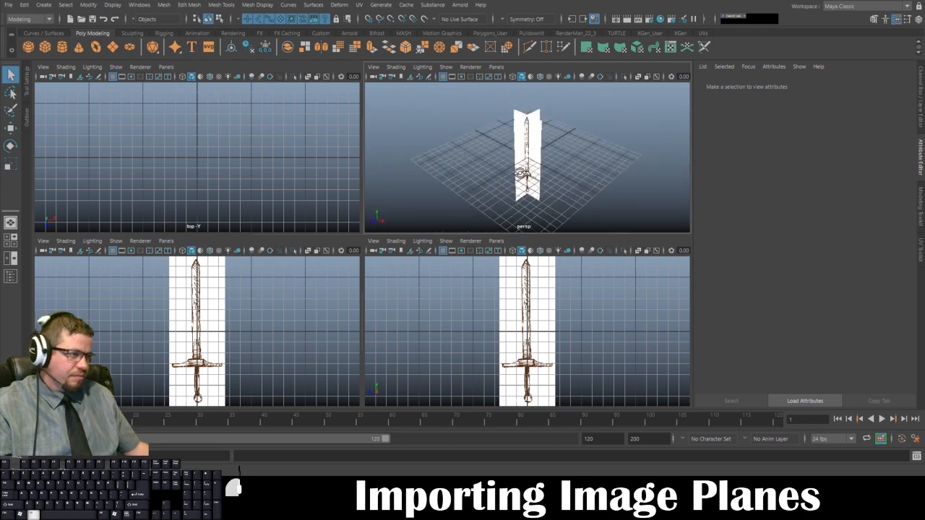
- Drag a sword image plane back along its axis so the two planes no longer cross at the centre
{"action": "left_click_drag", "start_coordinate": [528, 159], "coordinate": [578, 203]}
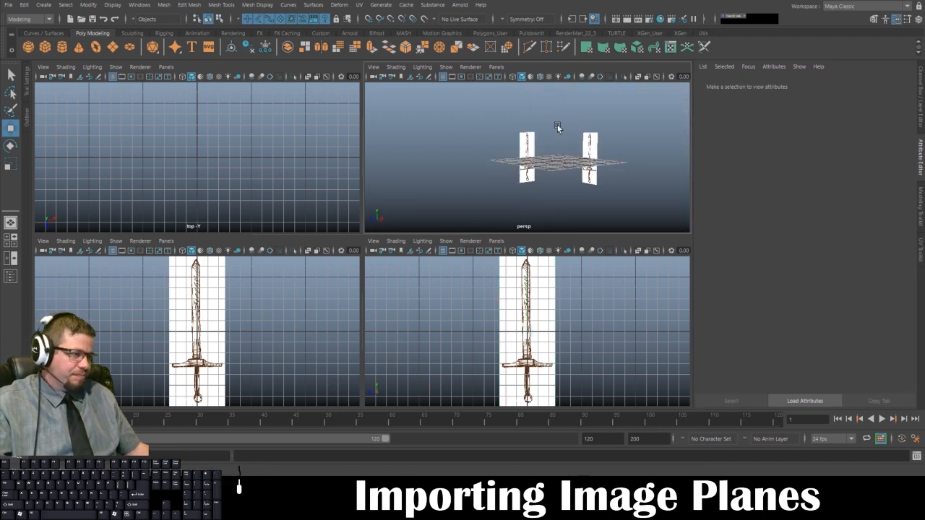
{"action": "mouse_move", "coordinate": [541, 189]}
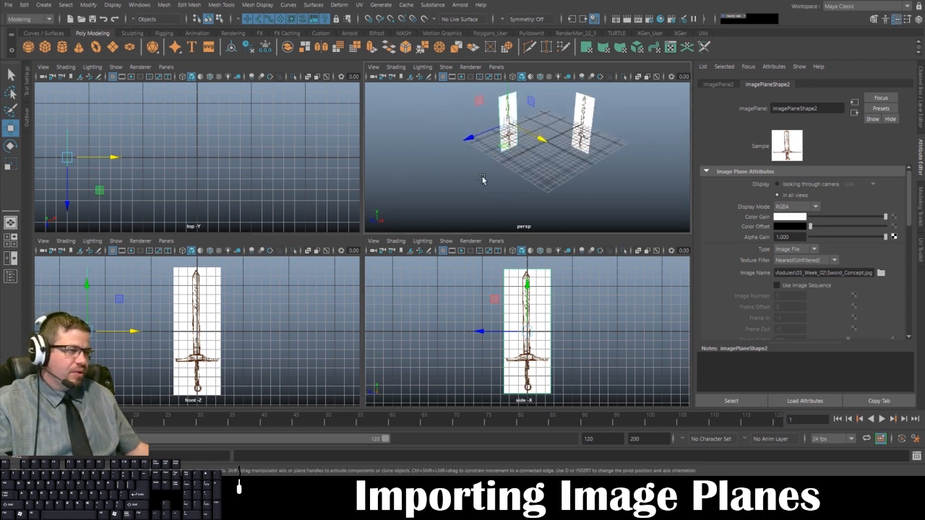
{"action": "mouse_move", "coordinate": [218, 281]}
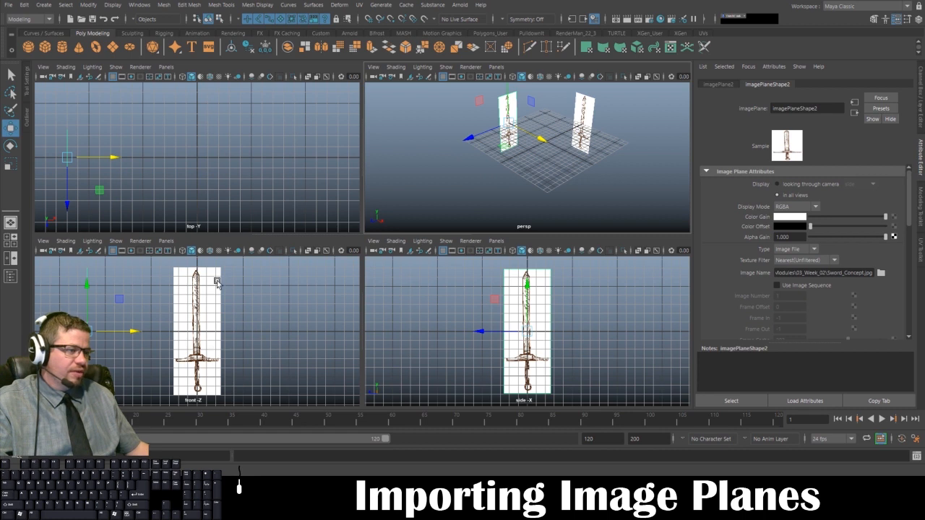
{"action": "mouse_move", "coordinate": [422, 331]}
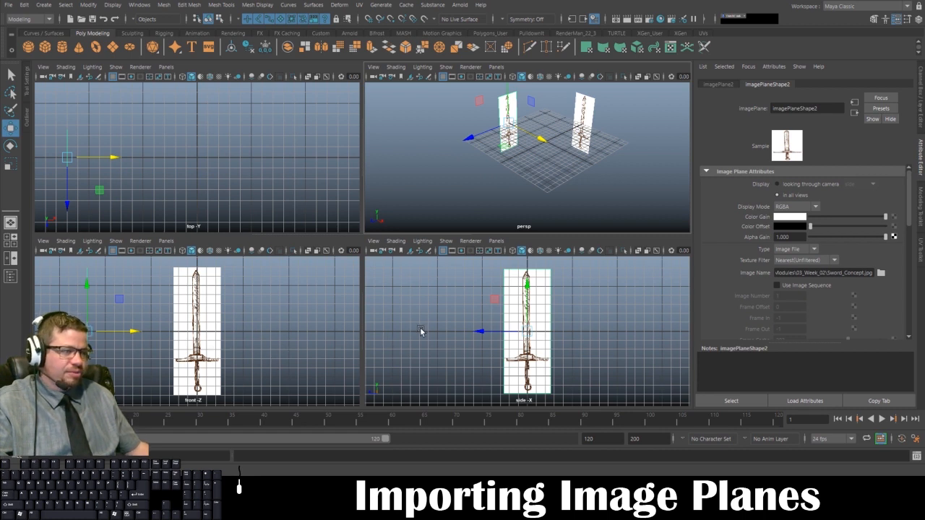
{"action": "mouse_move", "coordinate": [393, 324]}
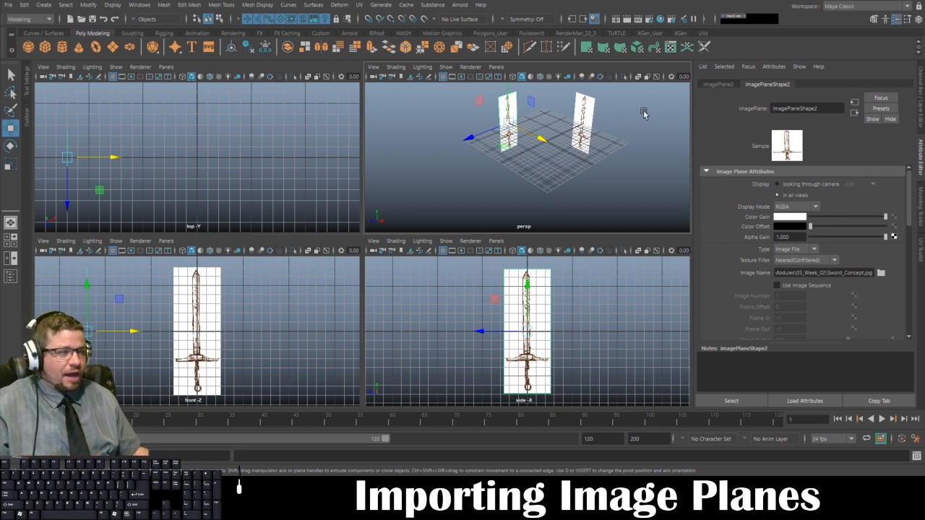
{"action": "left_click", "coordinate": [778, 183]}
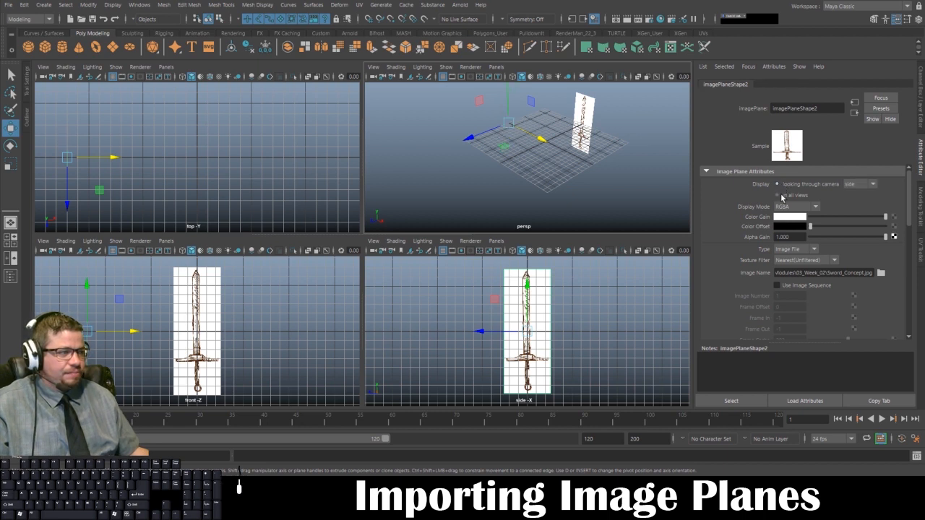
{"action": "left_click", "coordinate": [778, 196]}
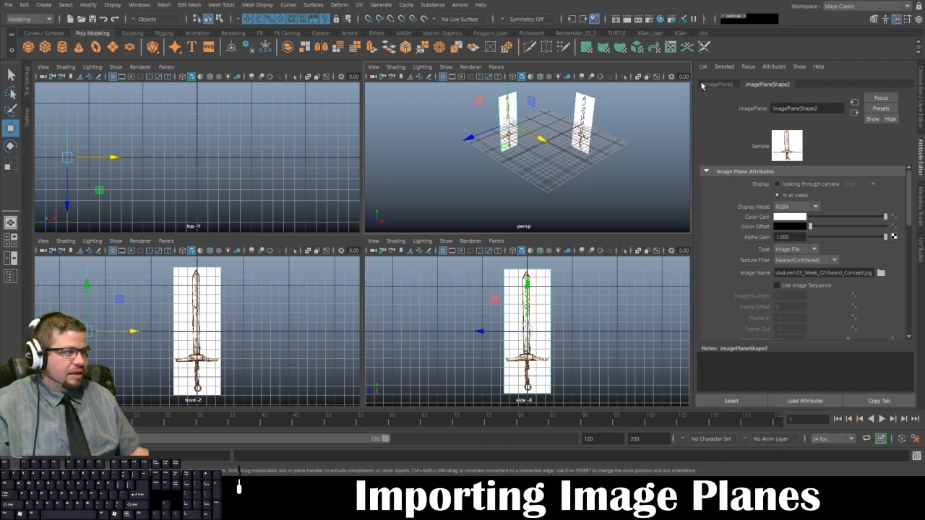
{"action": "left_click", "coordinate": [717, 84]}
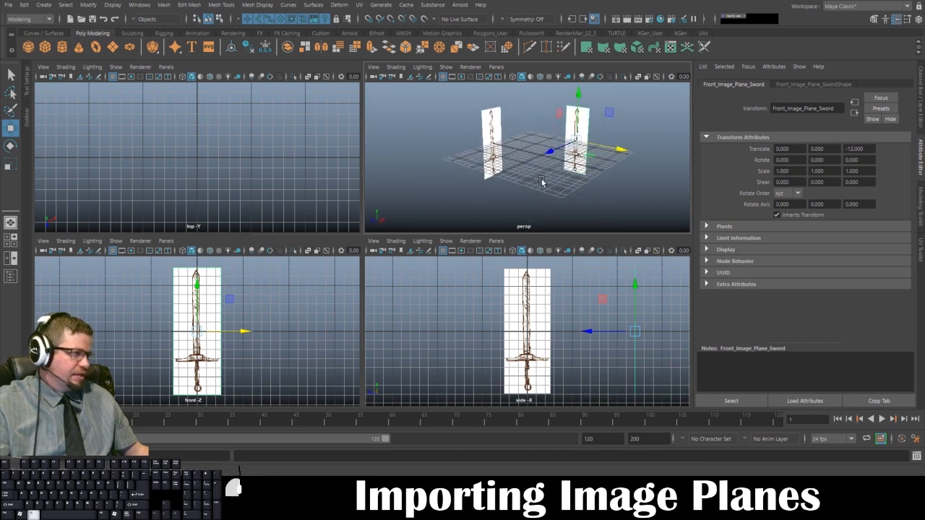
- Select the side sword image plane and set its Display to 'looking through camera'
{"action": "left_click", "coordinate": [816, 84]}
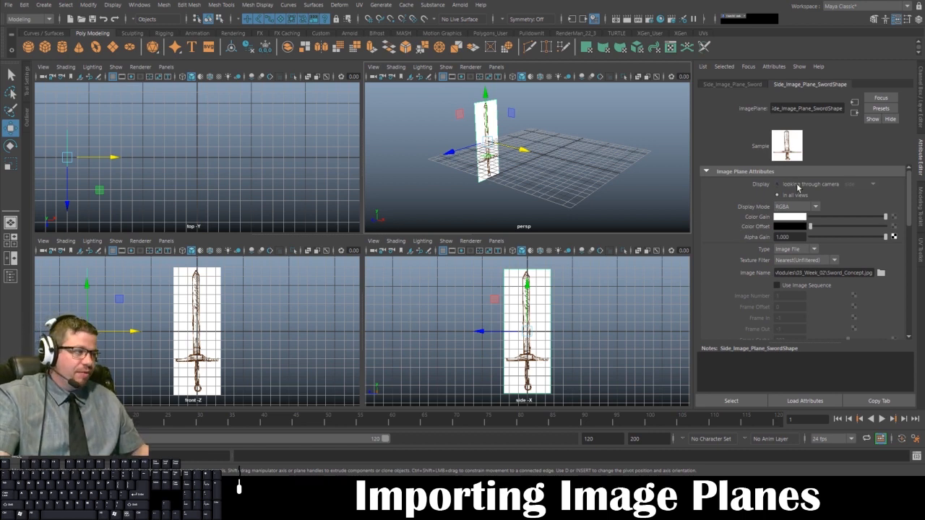
{"action": "left_click", "coordinate": [778, 185]}
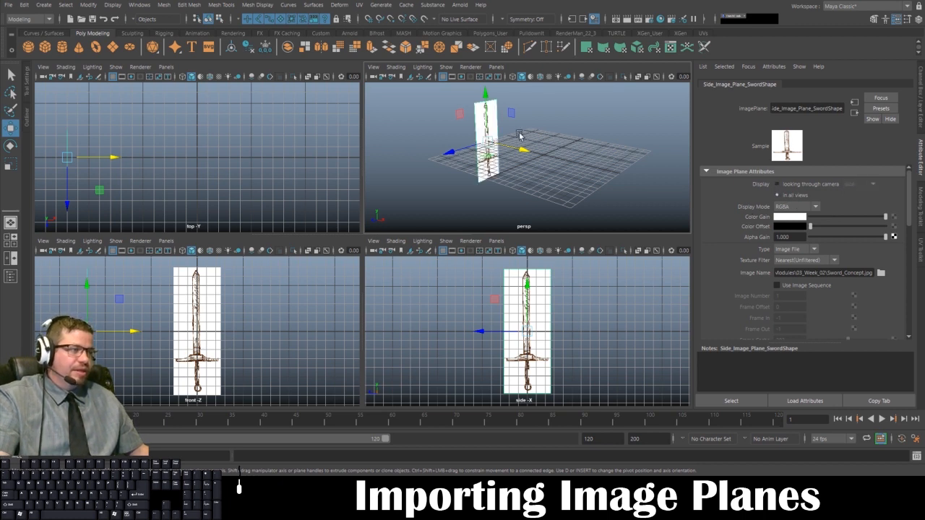
{"action": "mouse_move", "coordinate": [586, 179]}
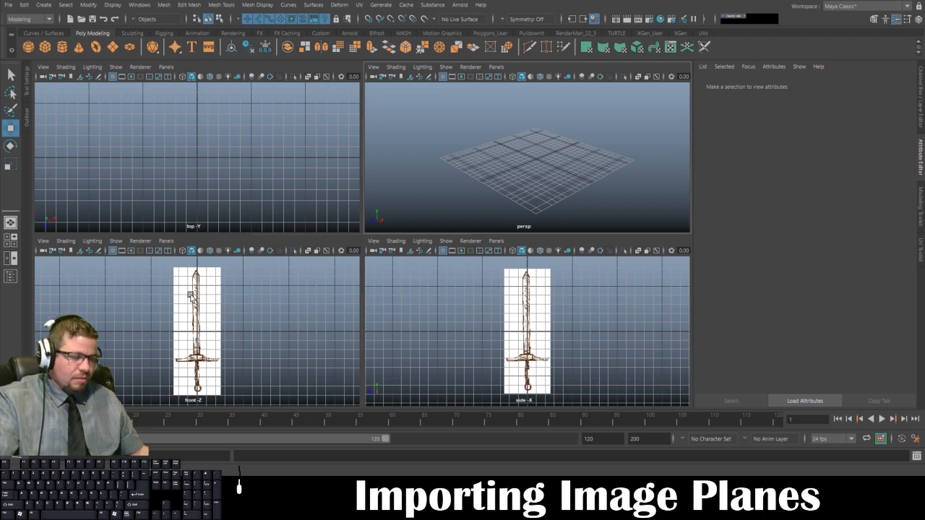
{"action": "mouse_move", "coordinate": [624, 159]}
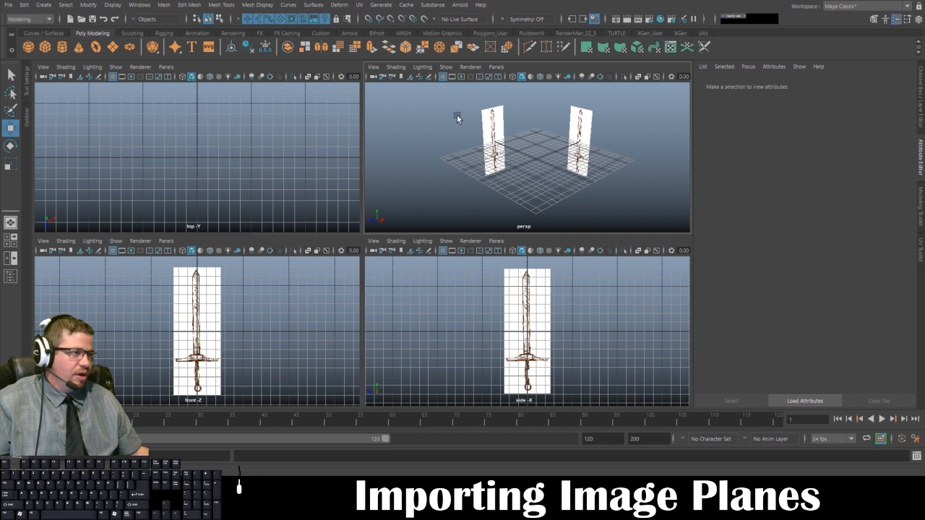
- Select the side sword image plane to confirm Display reads 'looking through camera'
{"action": "left_click", "coordinate": [578, 145]}
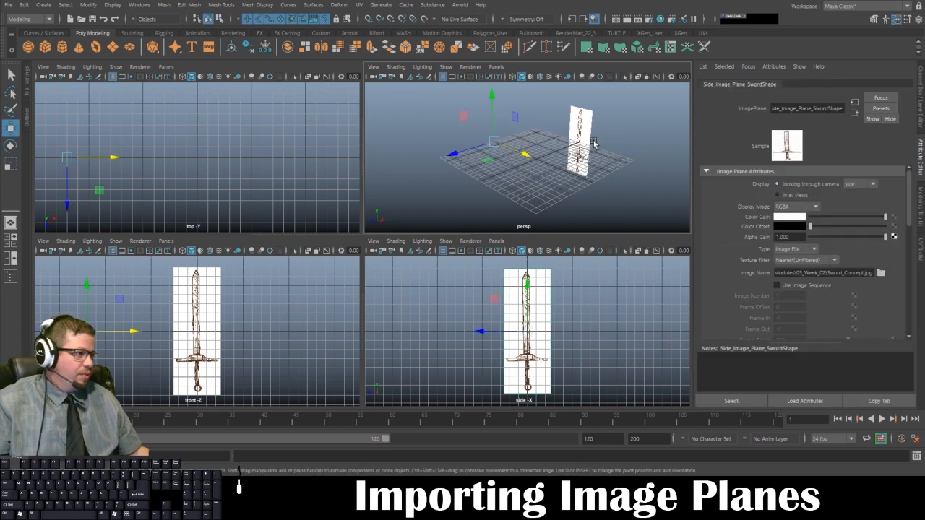